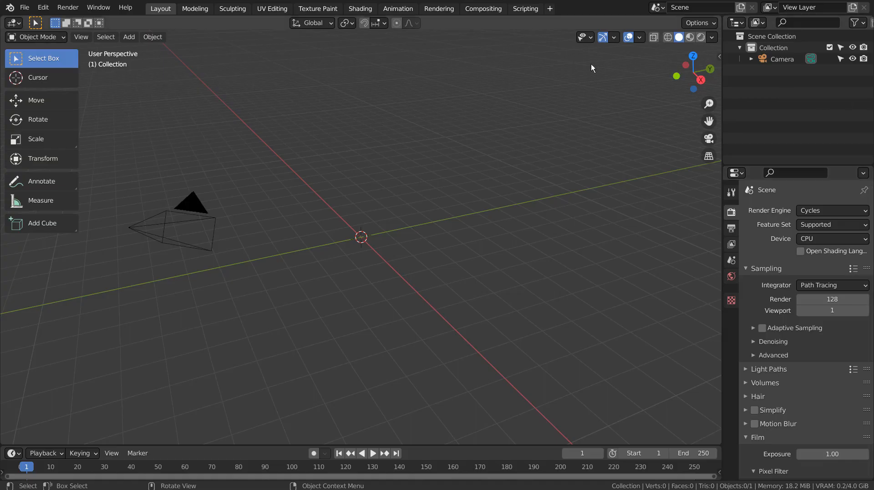
mouse_move(483, 15)
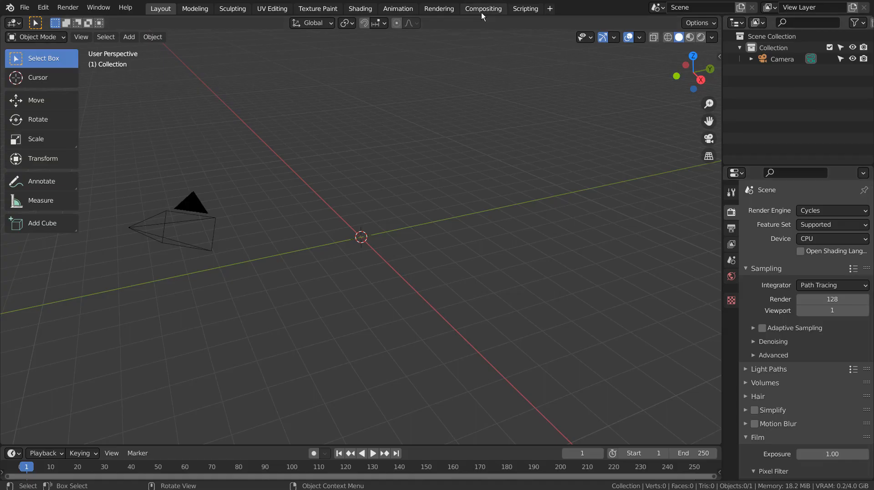
Delete the Render Layers and Denoise nodes and add a Viewer node next to Composite.
left_click(483, 8)
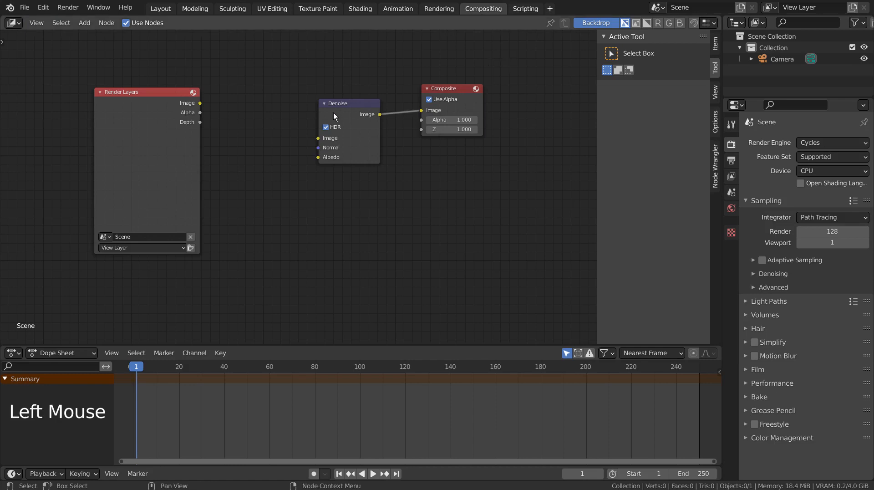
key("X")
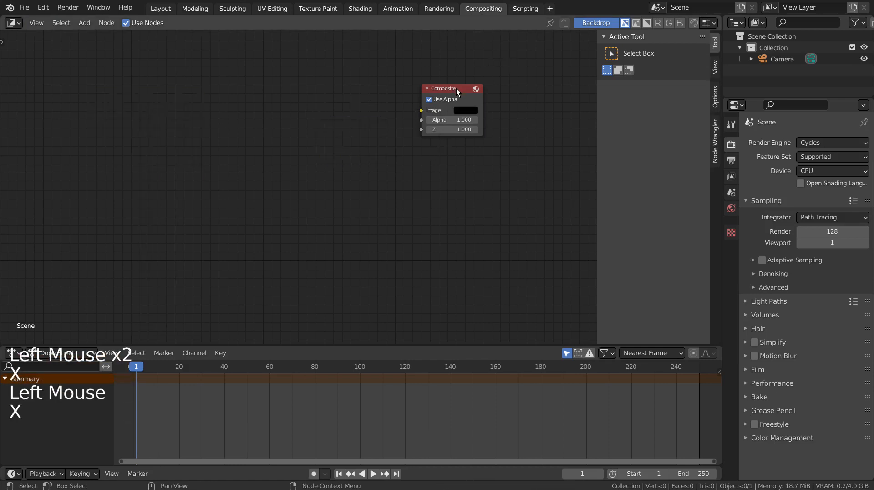
key("shift+a")
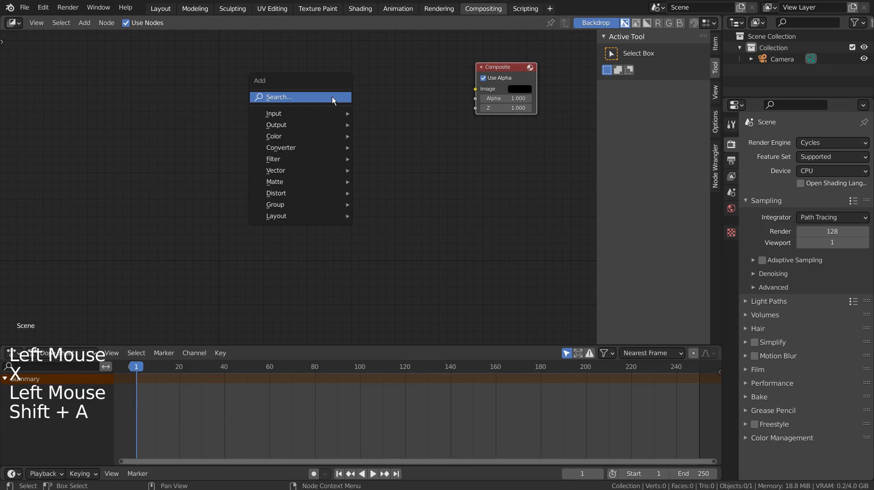
type("v")
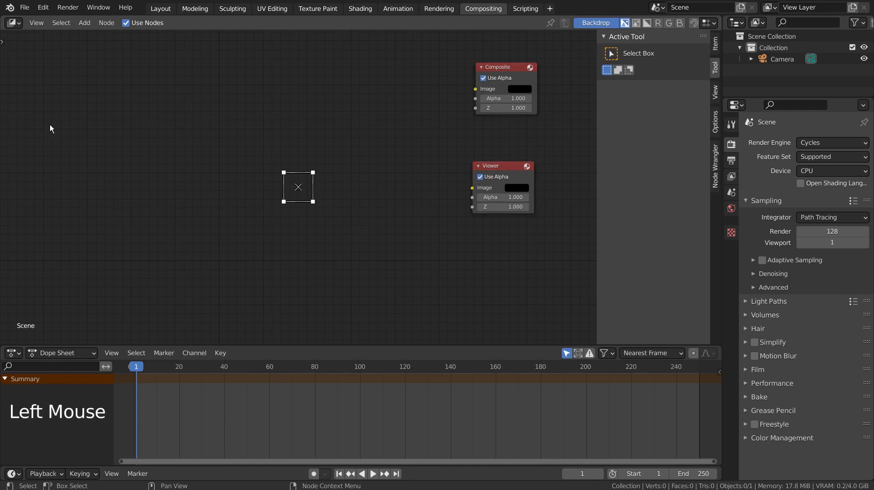
key("shift+a")
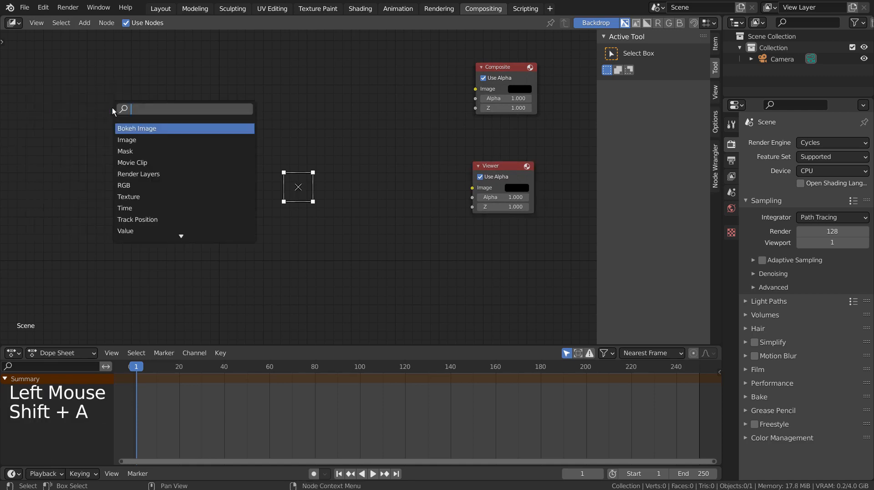
Place an Image node and duplicate it twice into a stack of three on the left.
left_click(126, 140)
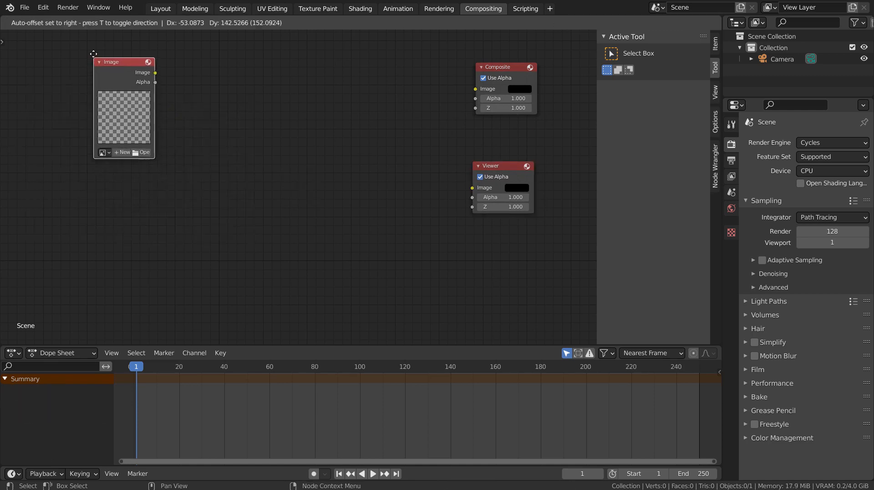
key("shift+d")
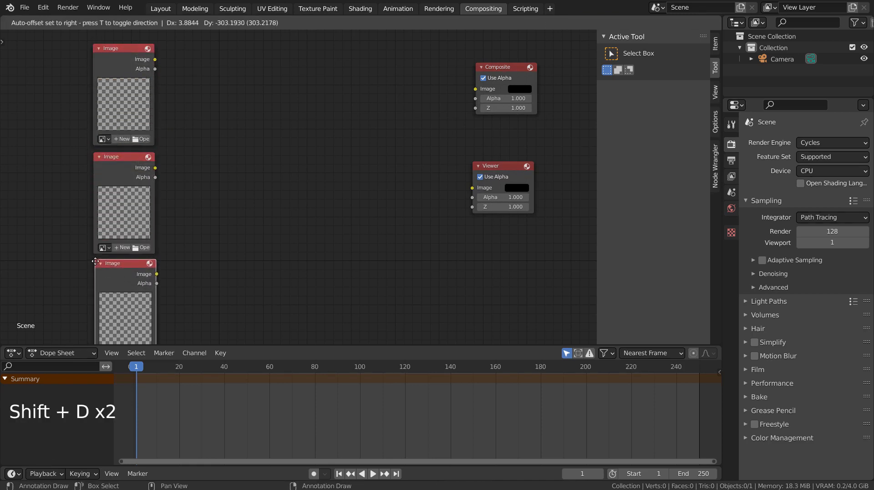
left_click(251, 161)
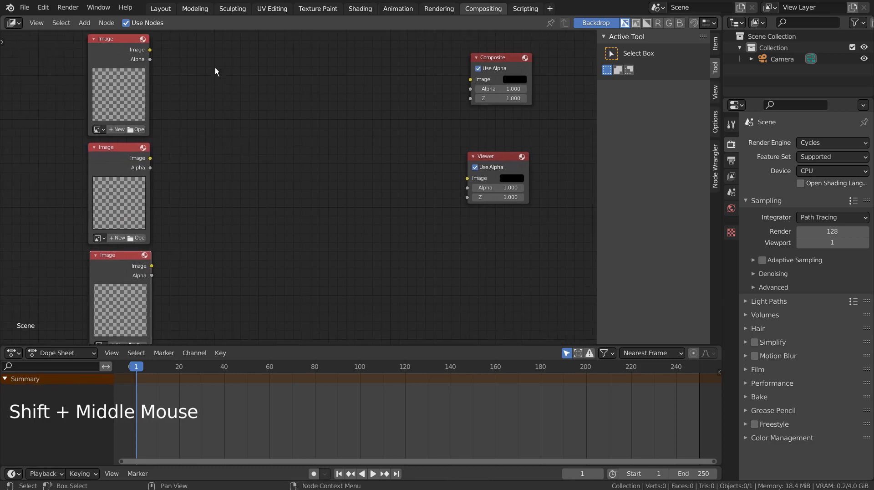
Load render.png, render2.png and render (2).png into the first, second and third Image nodes.
left_click(137, 129)
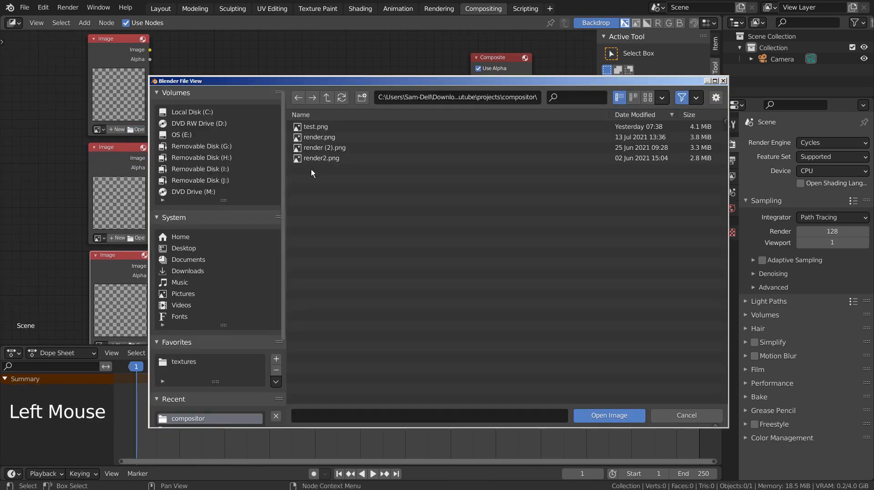
left_click(608, 415)
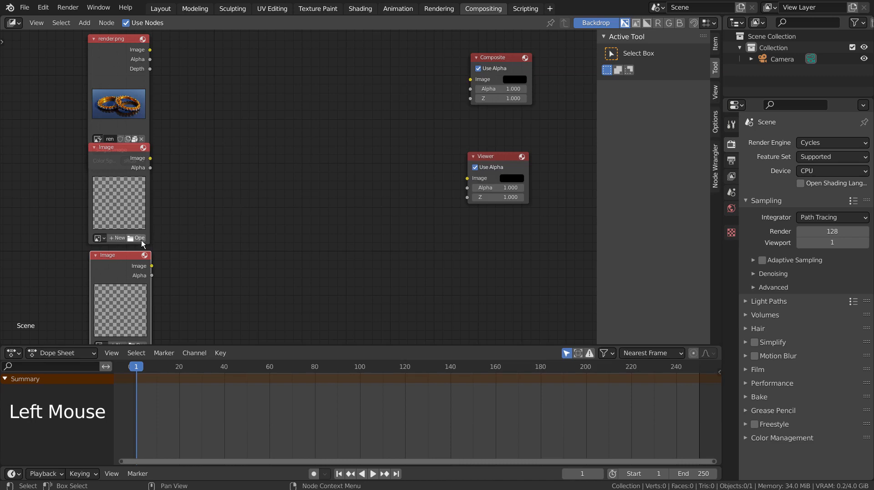
left_click(137, 238)
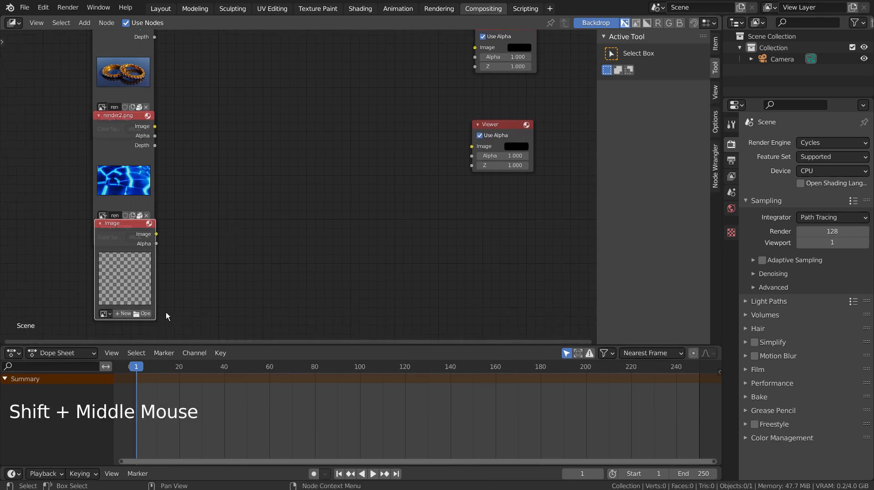
left_click(145, 313)
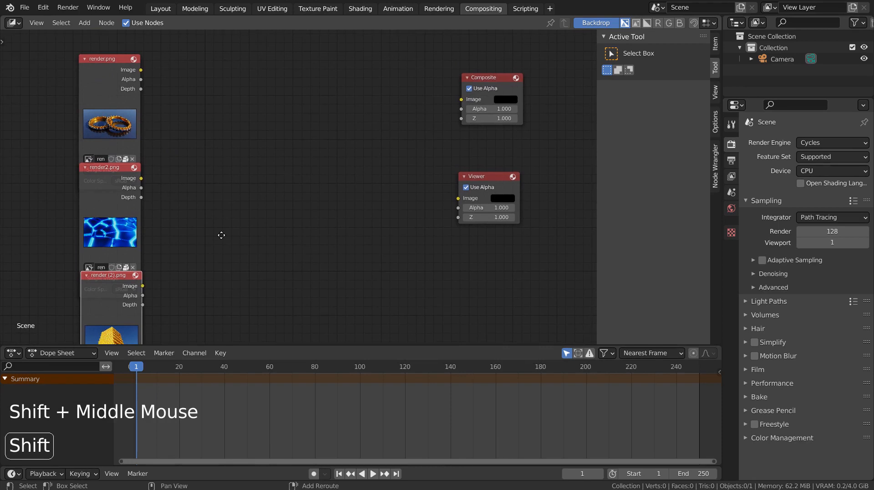
scroll("up", 3)
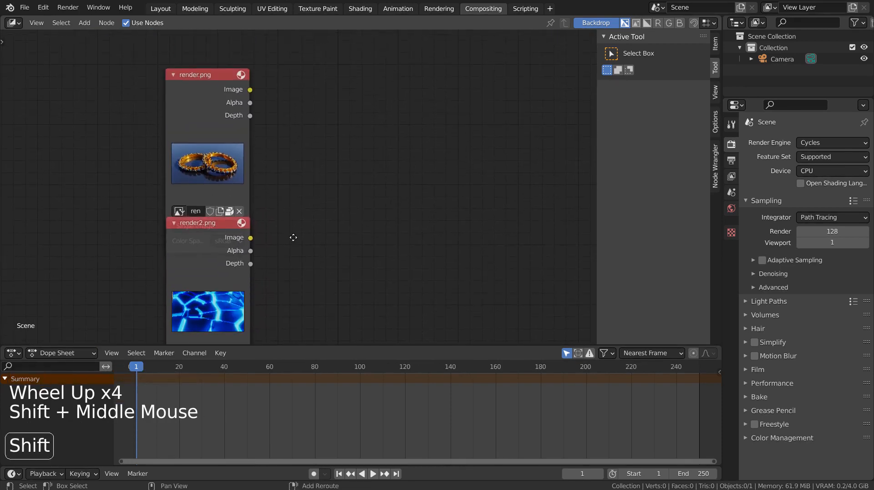
scroll("down", 3)
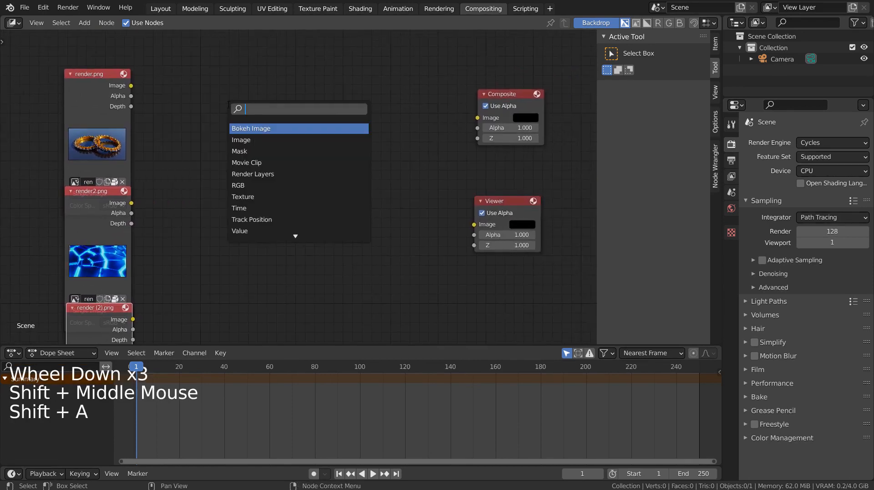
Add a Color Mix node, duplicate it, and link render.png and render2.png into the first Mix.
left_click(244, 128)
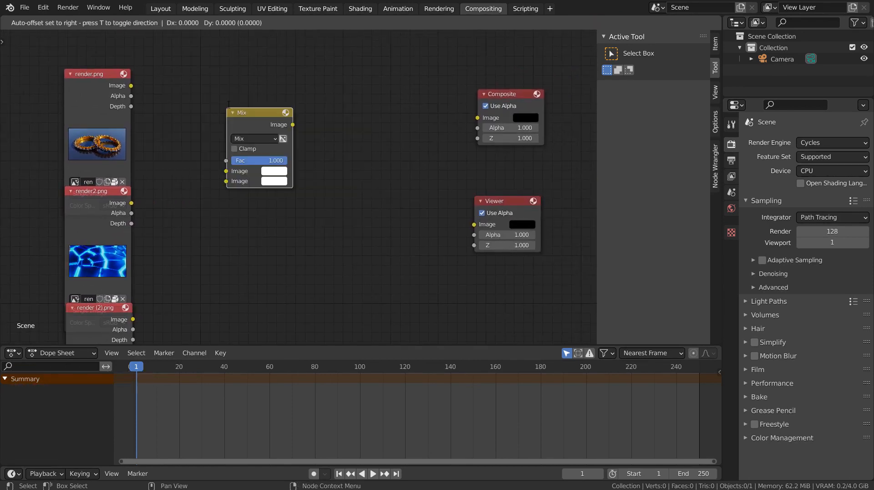
key("shift+d")
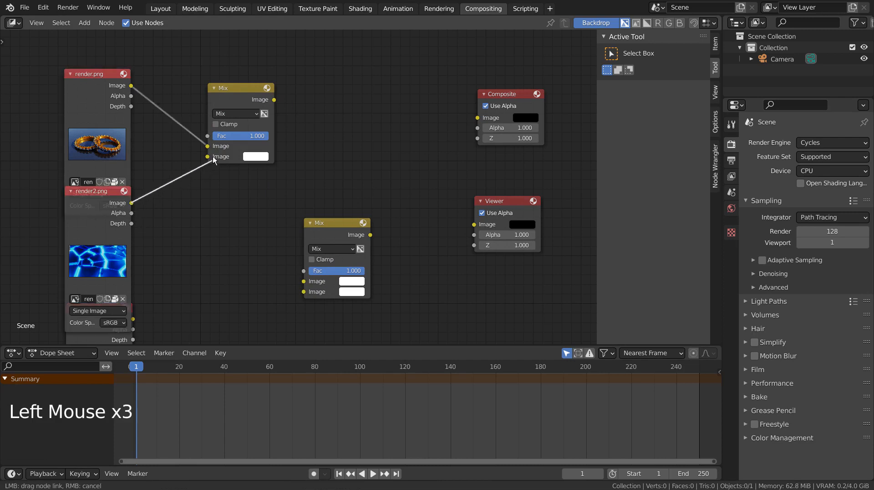
left_click(208, 145)
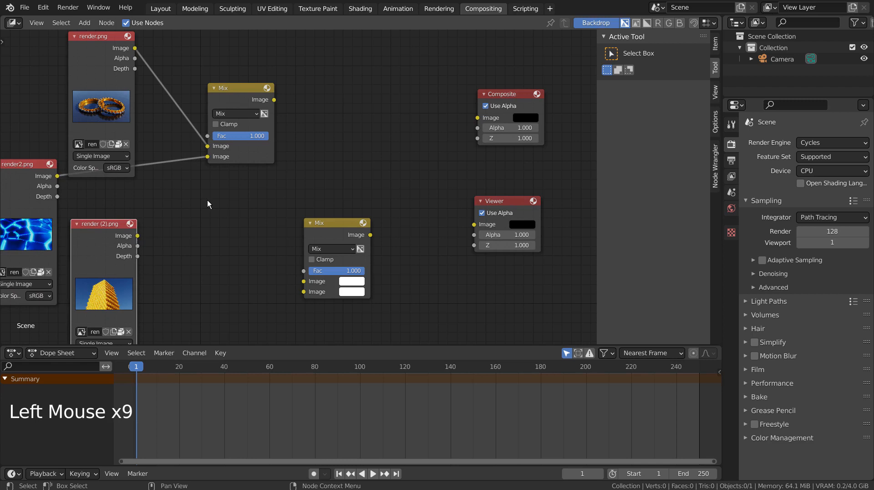
scroll("down", 3)
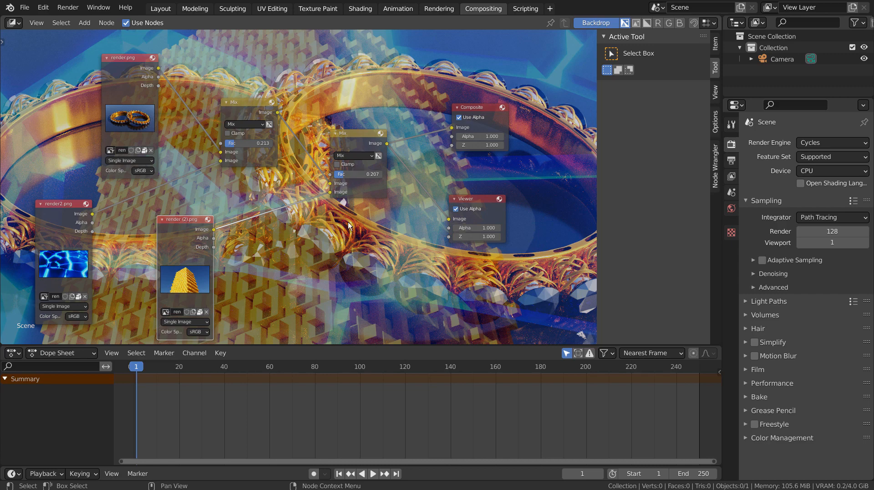
Feed the final Mix output into the Viewer so the blended composite shows as backdrop.
left_click(475, 202)
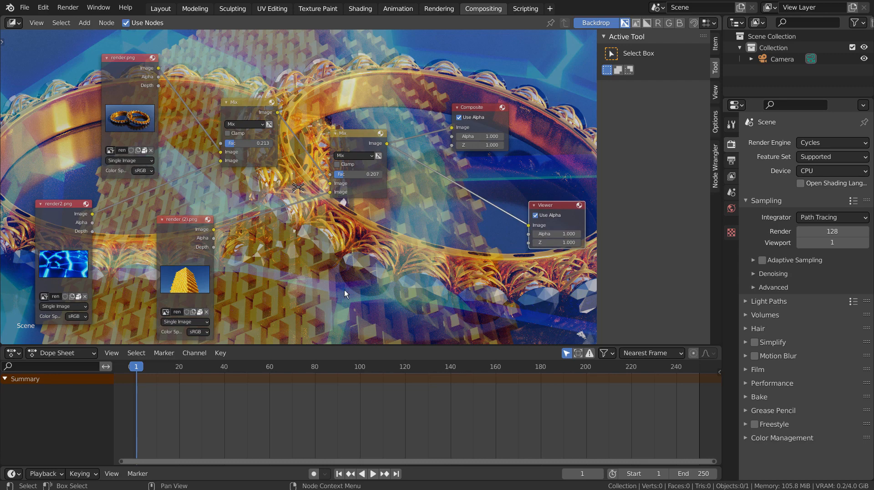
scroll("down", 3)
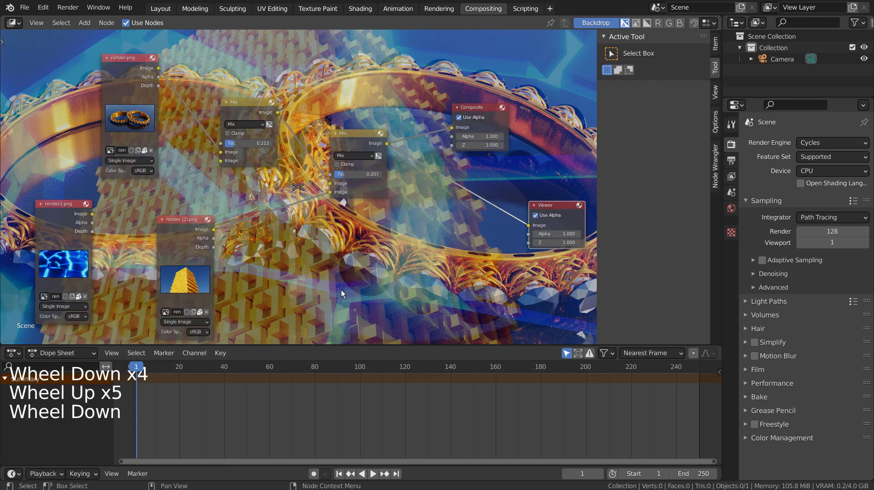
Insert a Scale node (Relative, X 0.5, Y 0.5) between the last Mix and the Viewer.
key("shift+a")
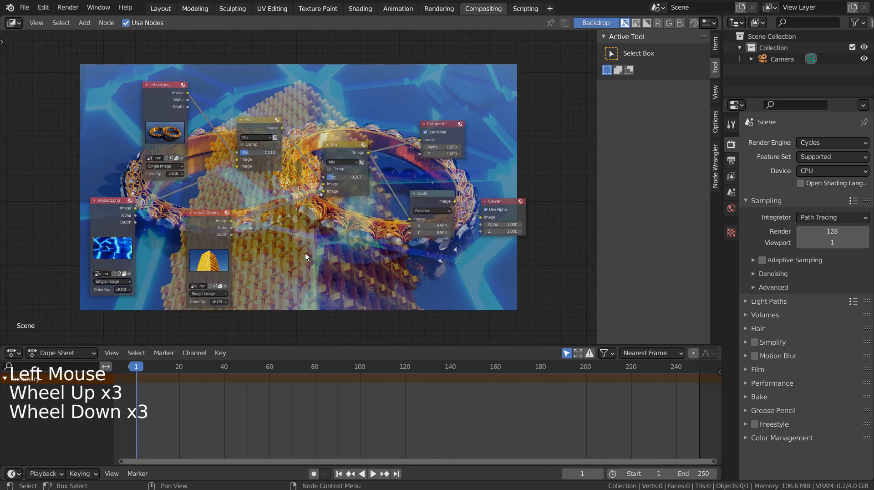
scroll("up", 3)
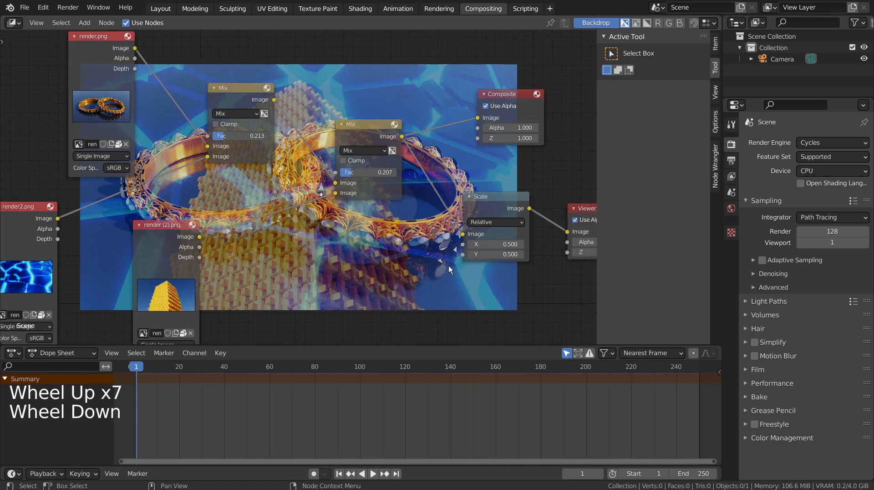
scroll("down", 3)
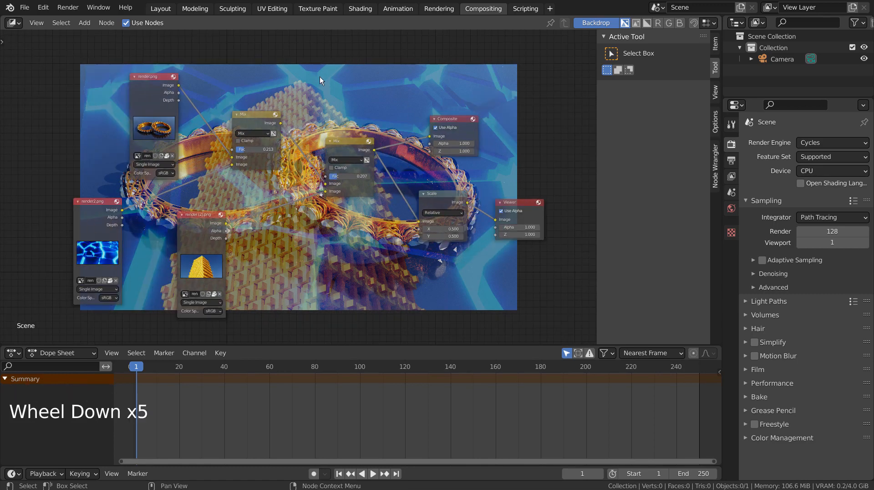
mouse_move(492, 292)
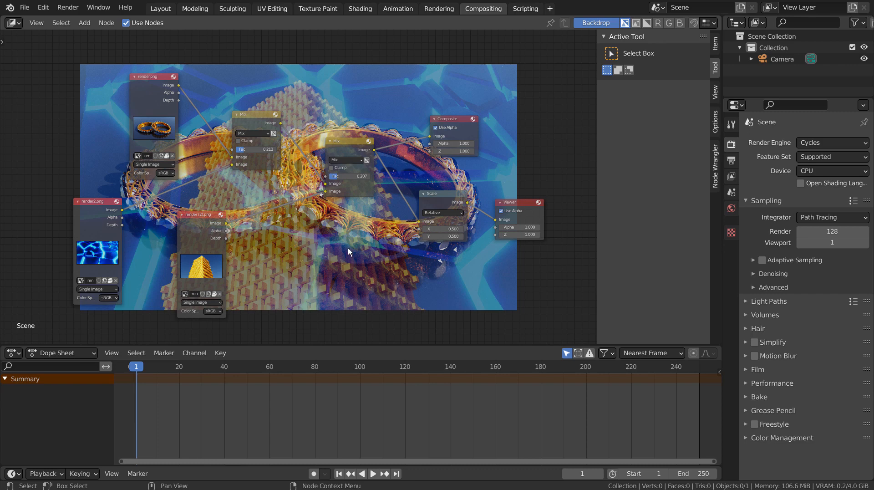
Insert a Gaussian Blur node after render2.png with X and Y size 155.
key("shift+a")
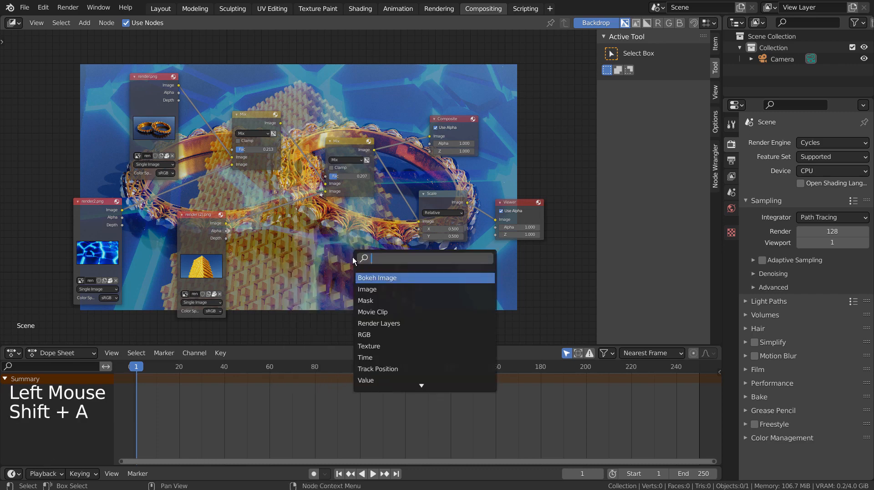
type("bl")
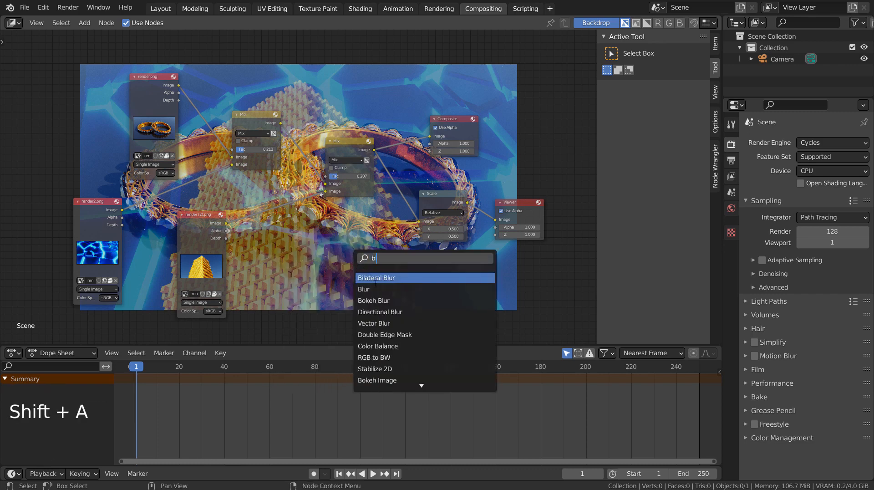
left_click(363, 289)
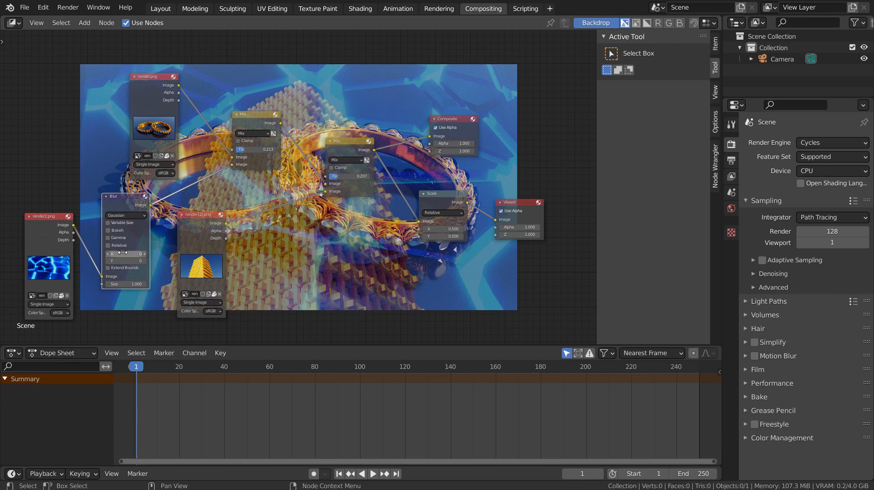
left_click(126, 254)
type("15")
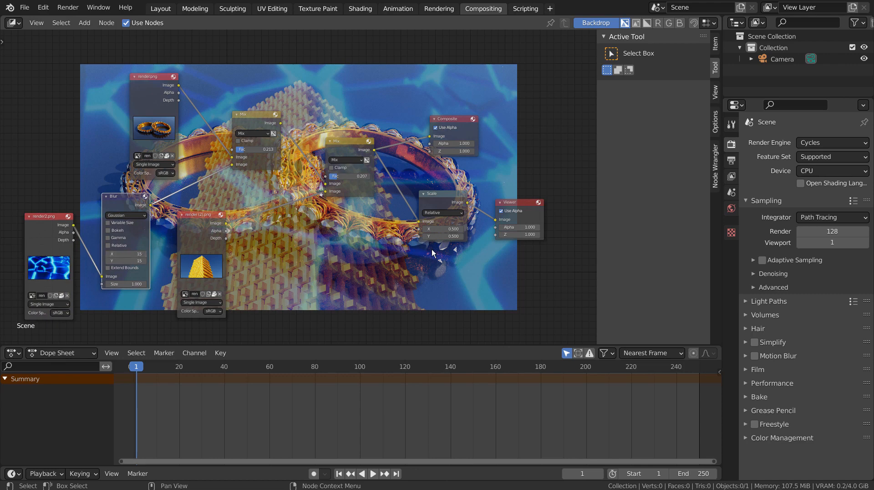
mouse_move(485, 282)
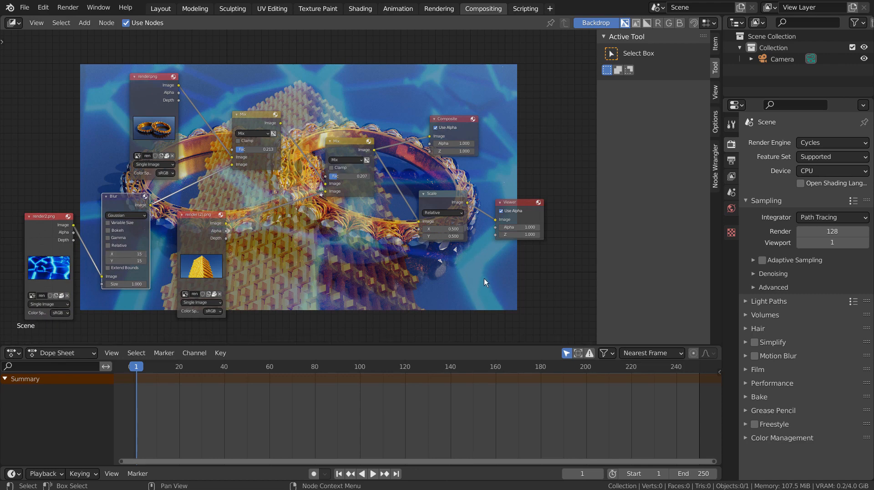
left_click(125, 253)
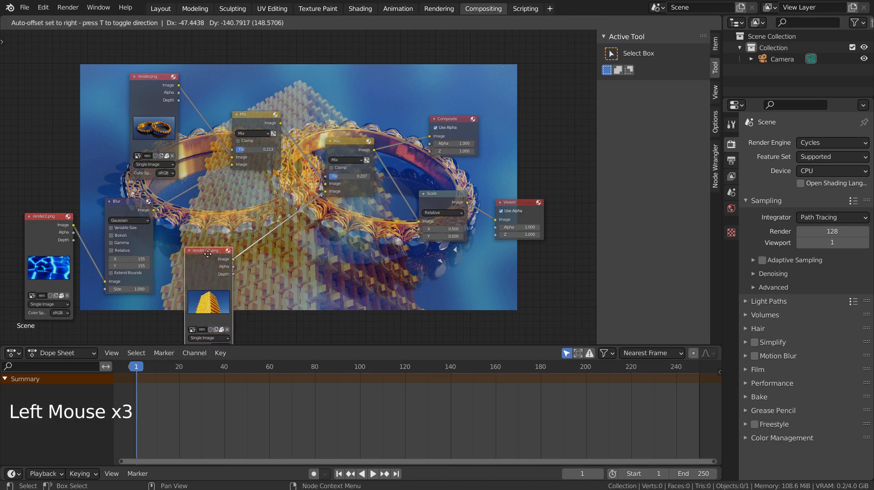
Insert a Translate node after render (2).png with X and Y offsets left at 0.
key("shift+a")
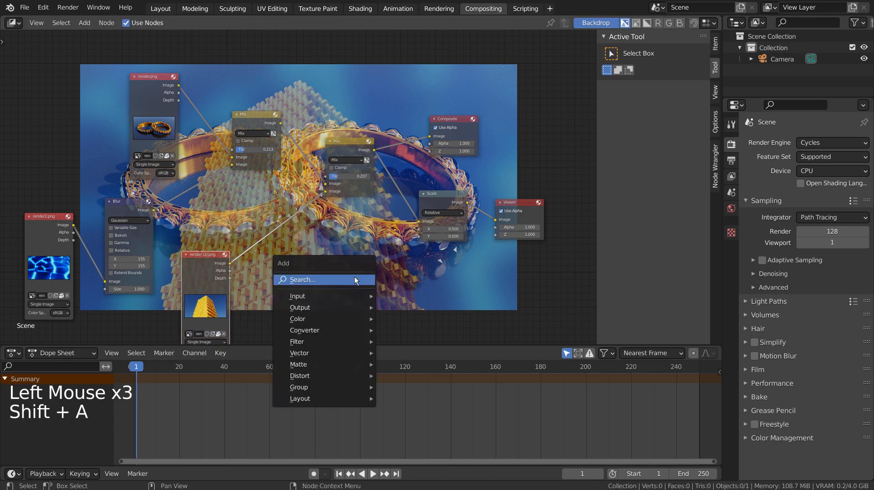
type("tra")
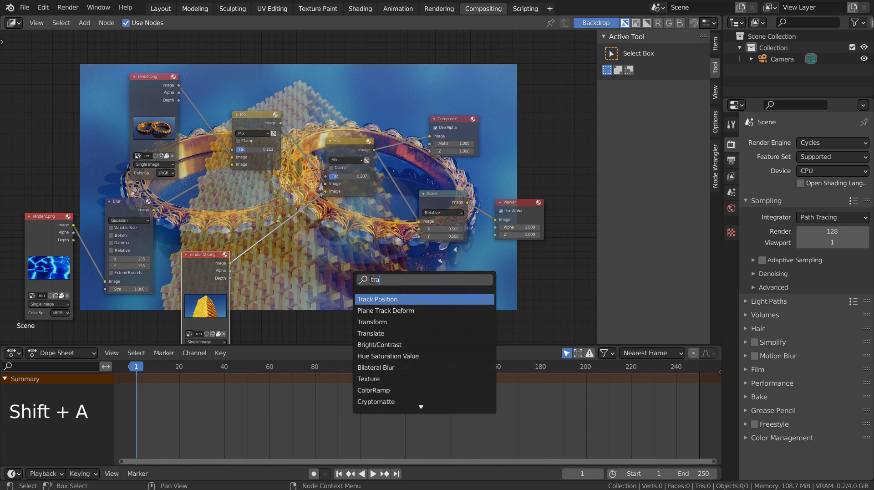
left_click(370, 333)
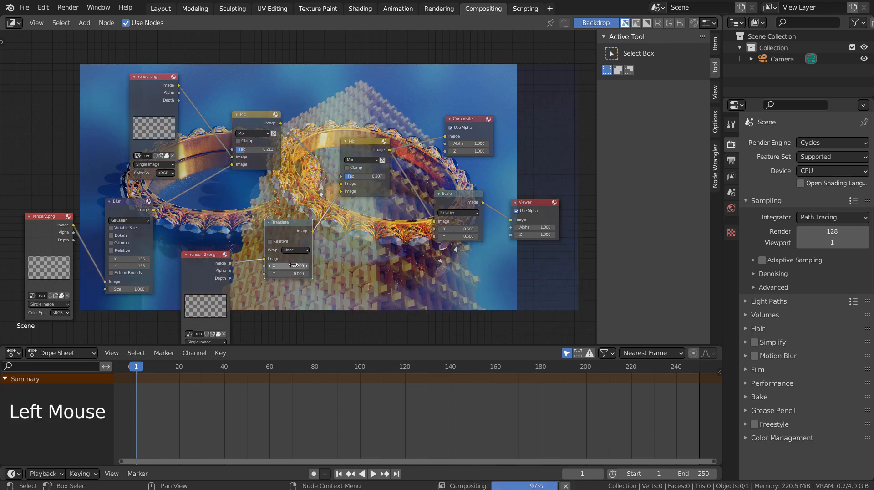
double_click(287, 265)
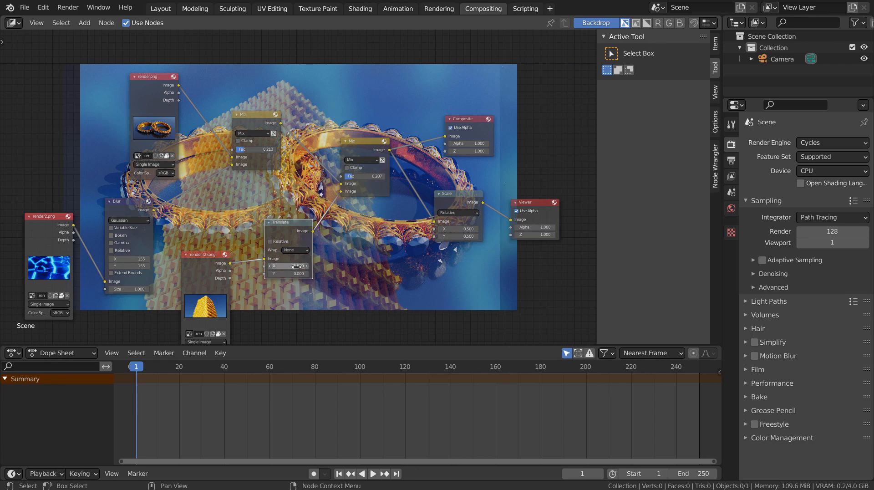
left_click(288, 265)
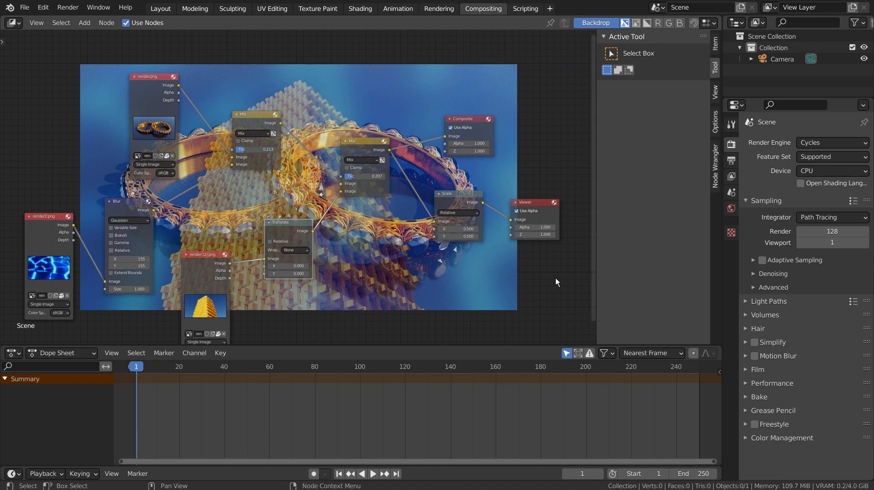
Maximize the compositor with Ctrl+Space and zoom out to view the whole node tree.
key("ctrl+space")
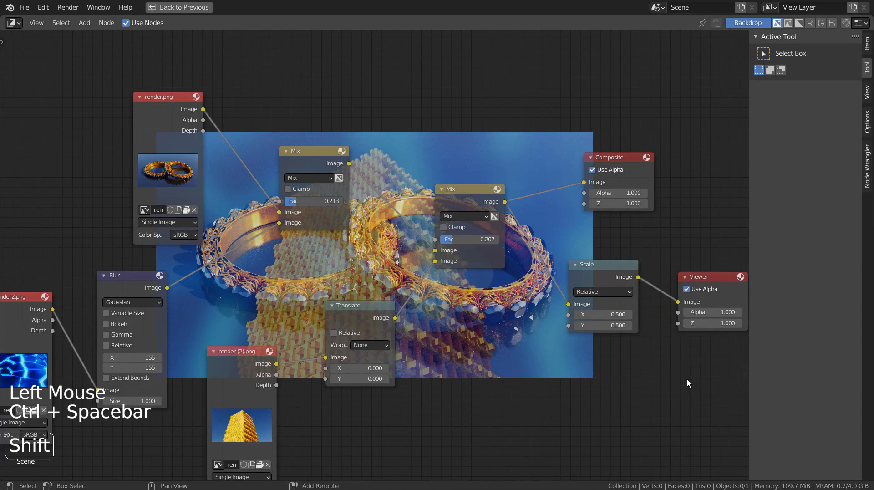
scroll("down", 3)
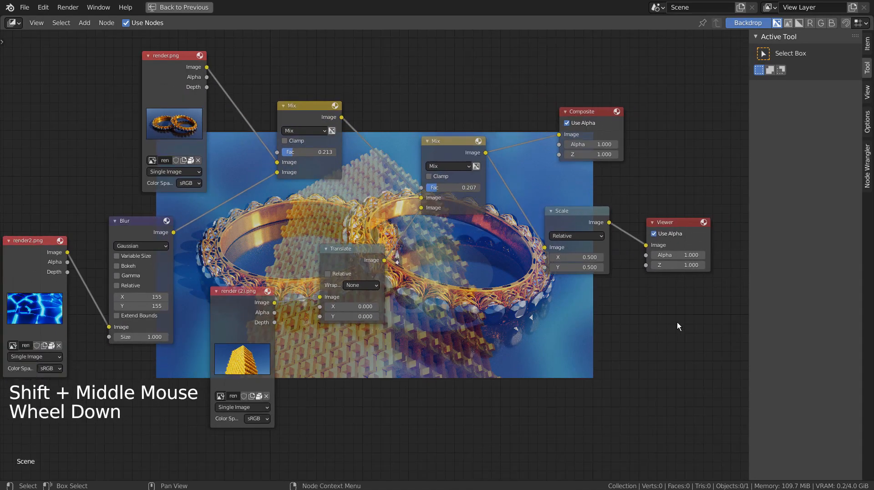
scroll("down", 3)
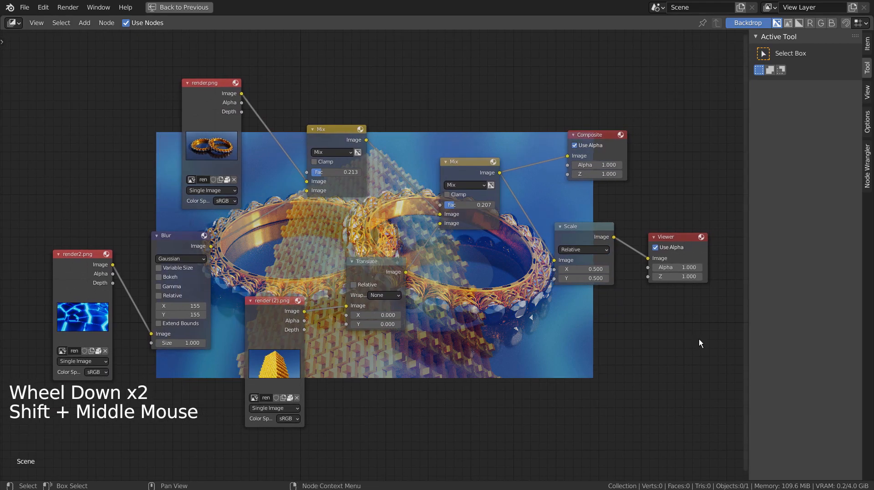